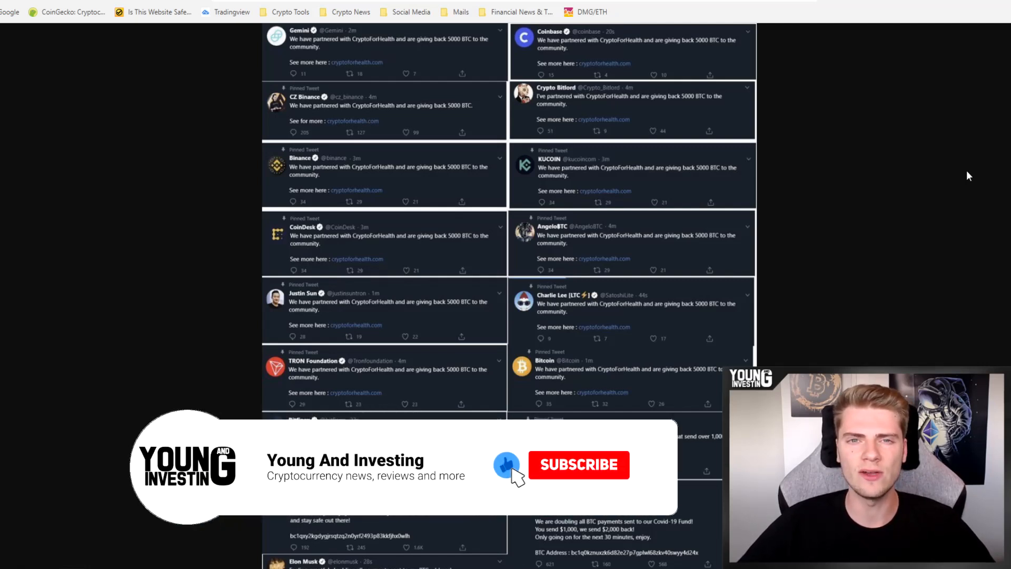
# Scroll through the remaining hijacked tweets in the collage toward the Motherboard article.
pyautogui.click(579, 465)
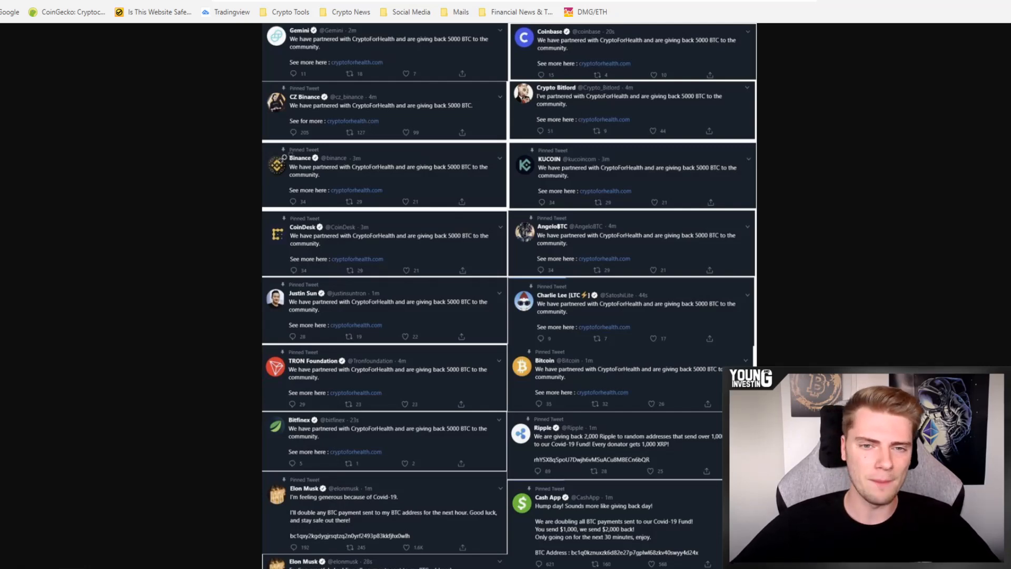
pyautogui.scroll(-3)
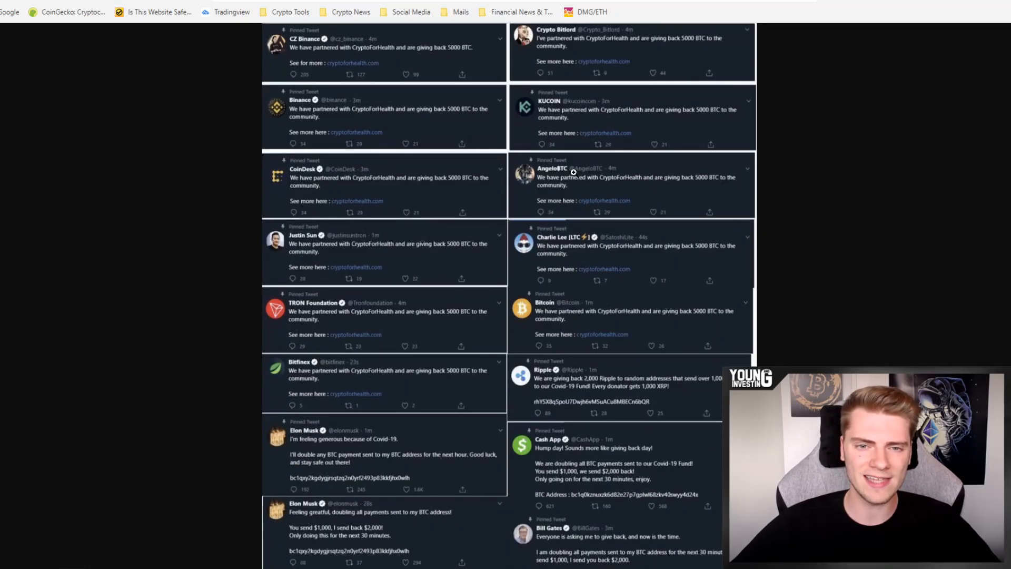
pyautogui.scroll(-3)
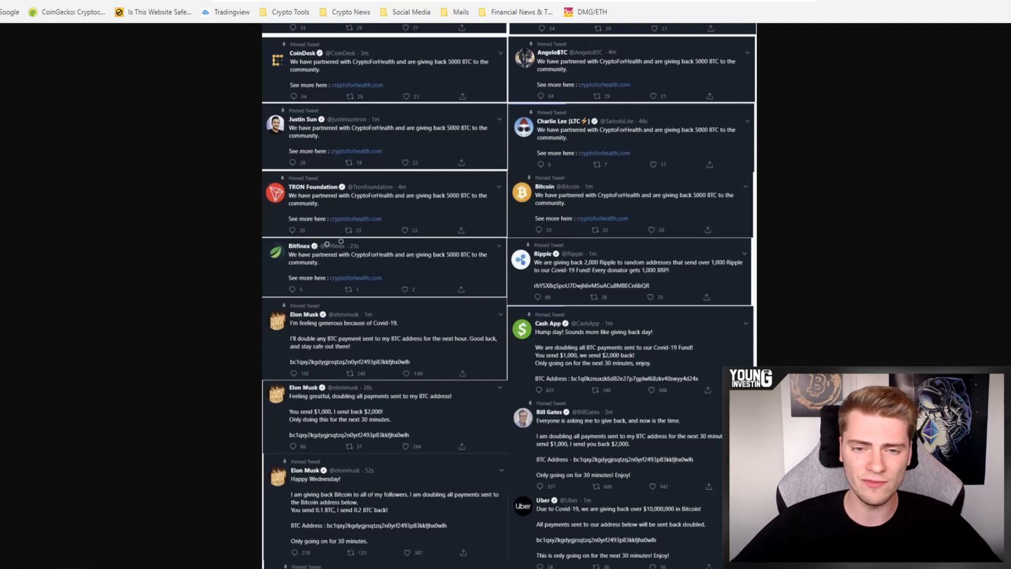
pyautogui.scroll(-3)
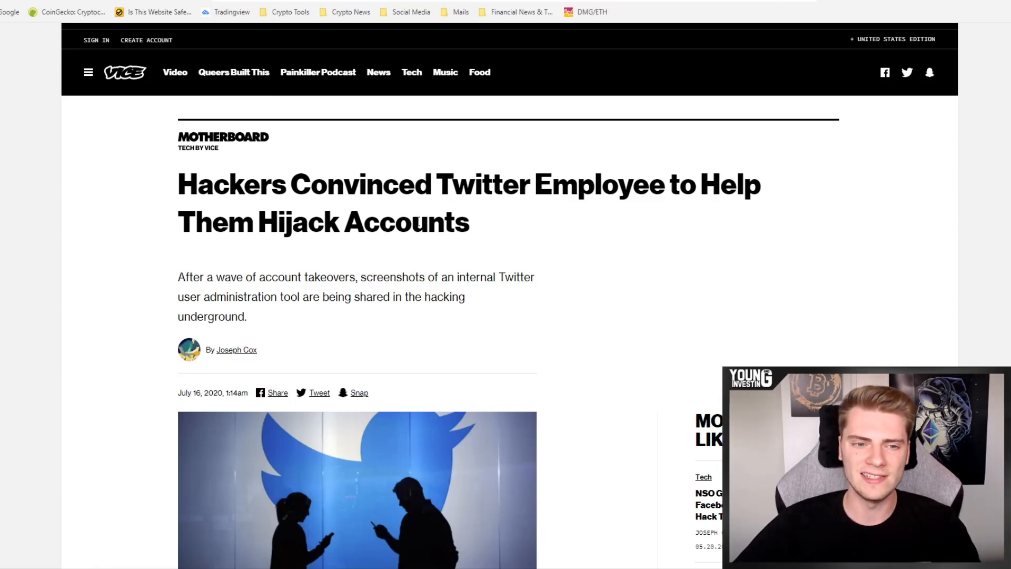
# Scroll past the header image to the highlighted paragraph about a Twitter insider.
pyautogui.scroll(-3)
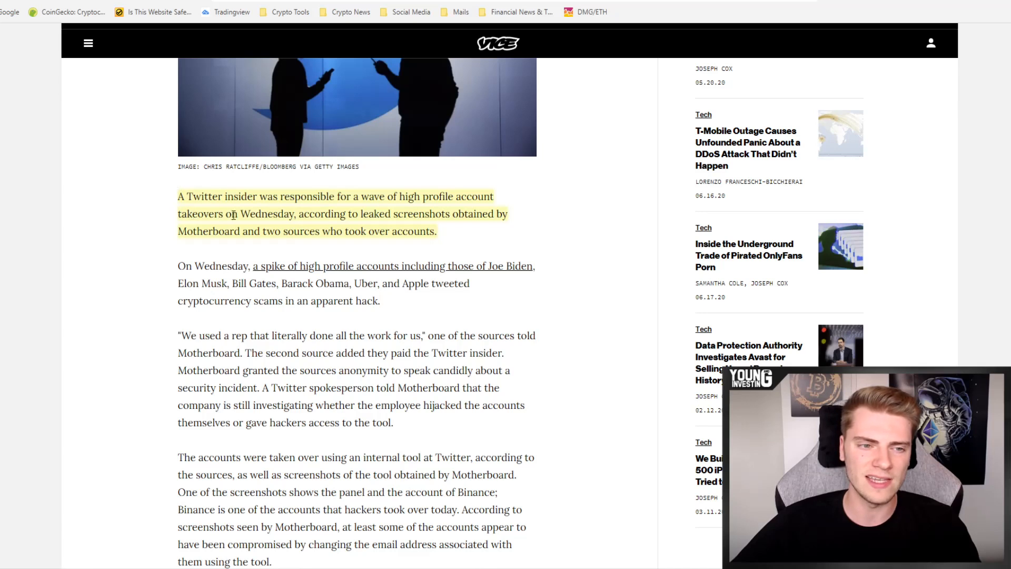
pyautogui.moveTo(253, 227)
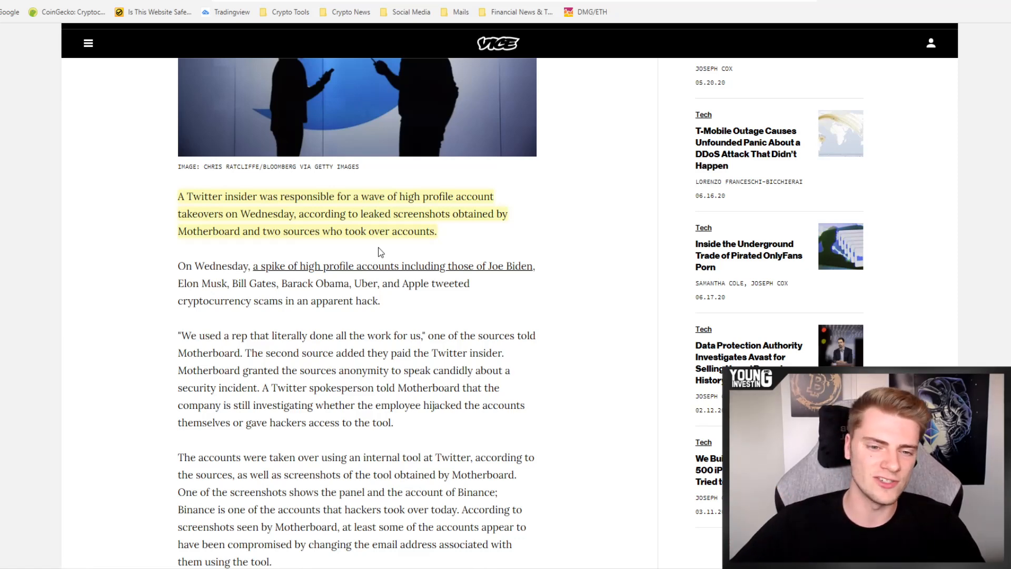
# Scroll to the closing paragraphs on Hawley's letter, malicious insiders and the update note.
pyautogui.scroll(-3)
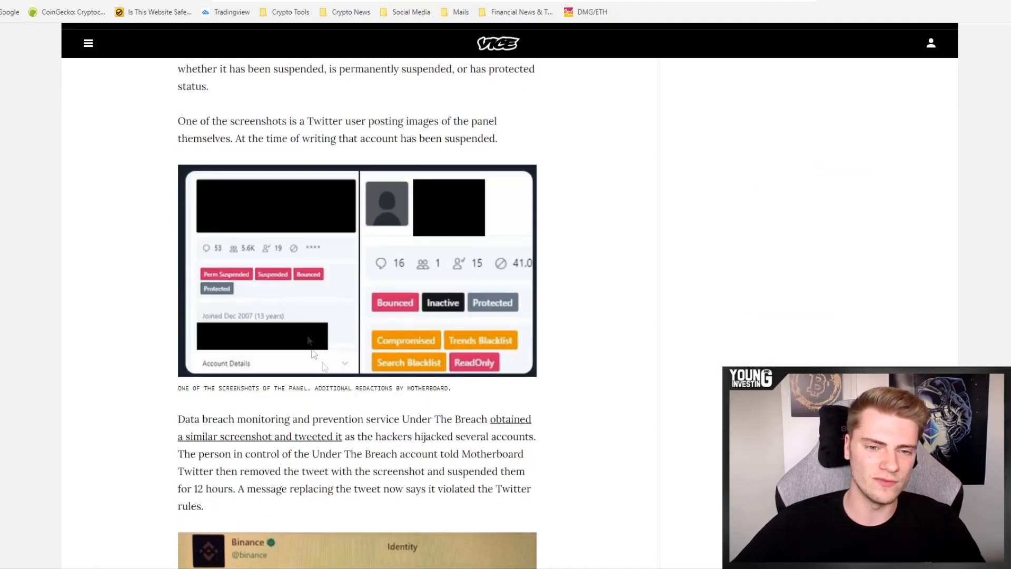
pyautogui.scroll(-3)
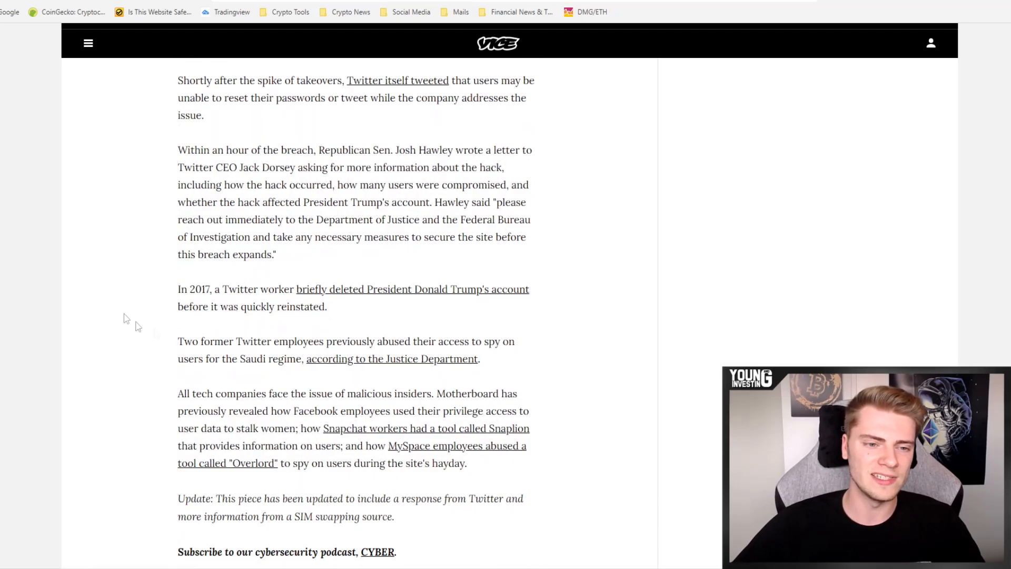
pyautogui.moveTo(357, 297)
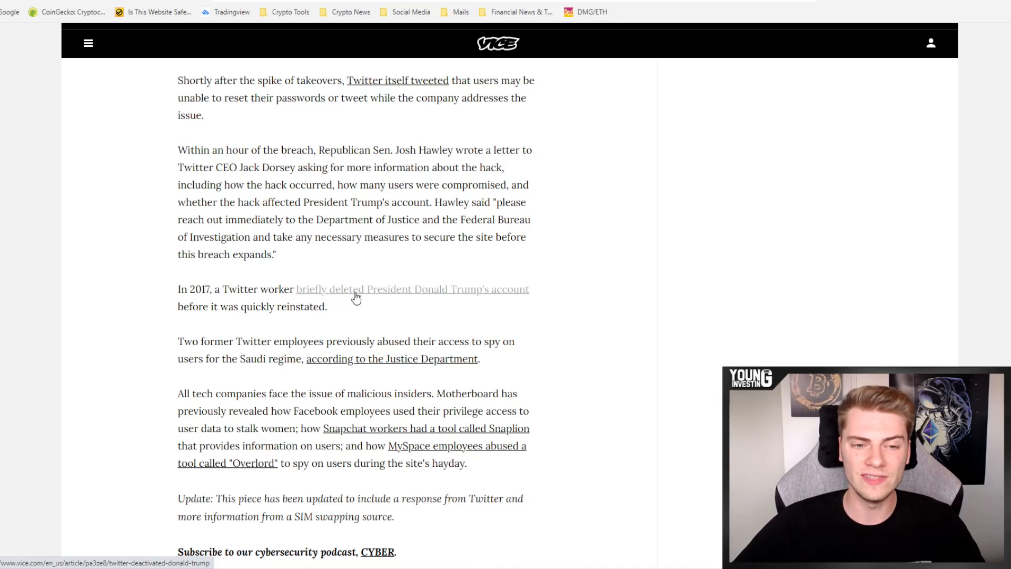
pyautogui.moveTo(514, 300)
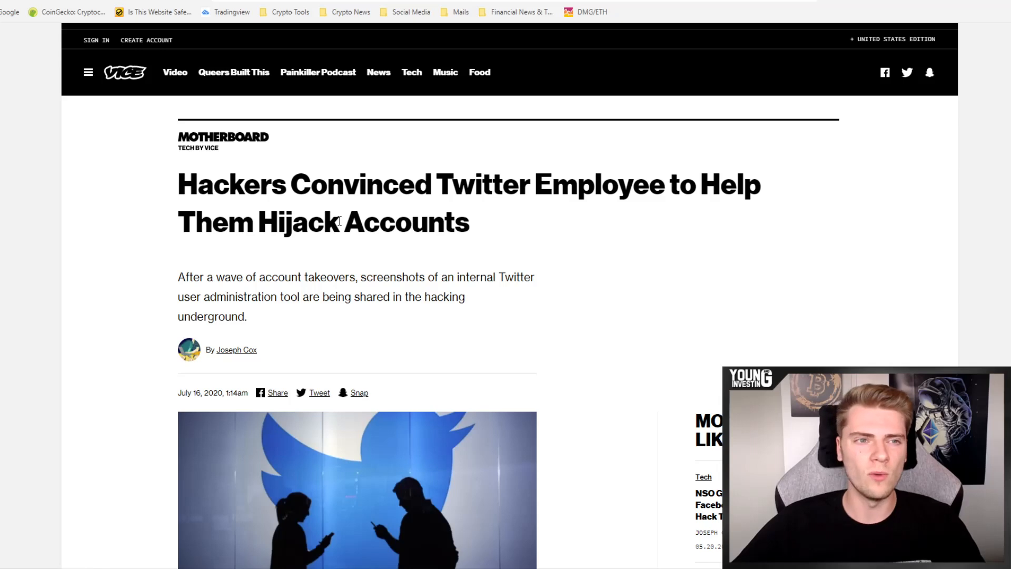
pyautogui.moveTo(250, 195)
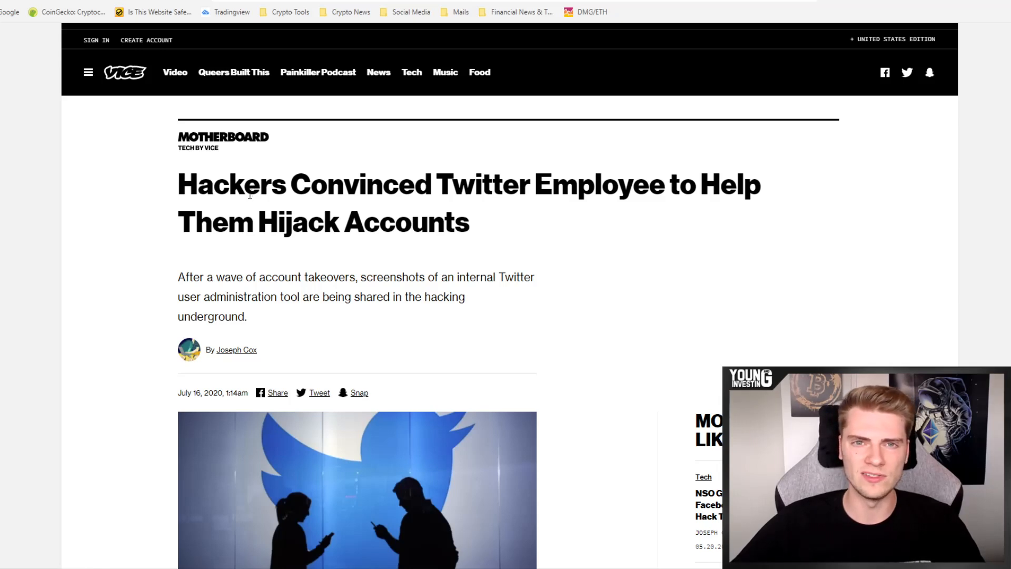
pyautogui.moveTo(200, 161)
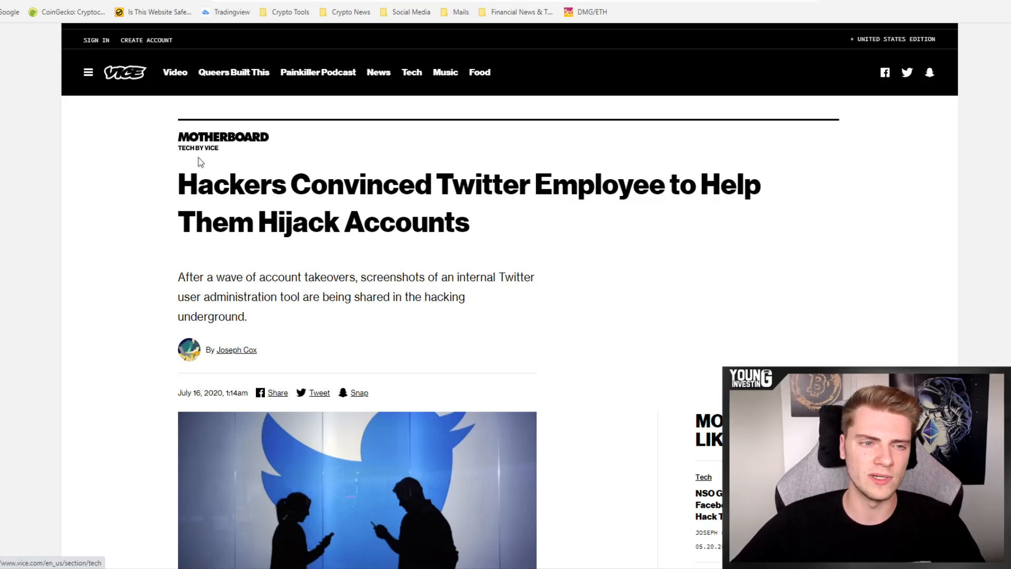
pyautogui.moveTo(270, 164)
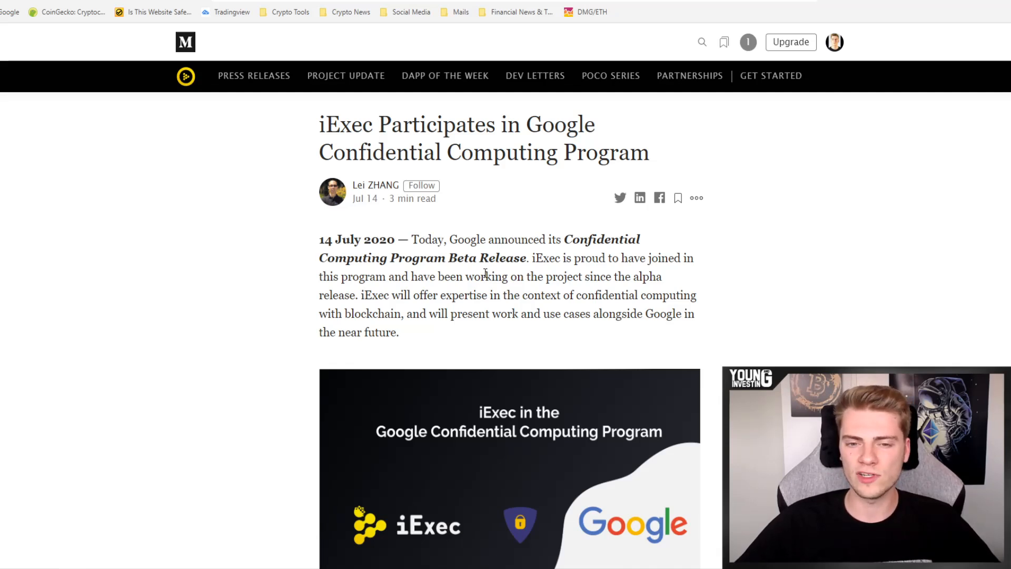
# Scroll to 'What is Confidential Computing?' in the iExec article and highlight a passage.
pyautogui.scroll(-3)
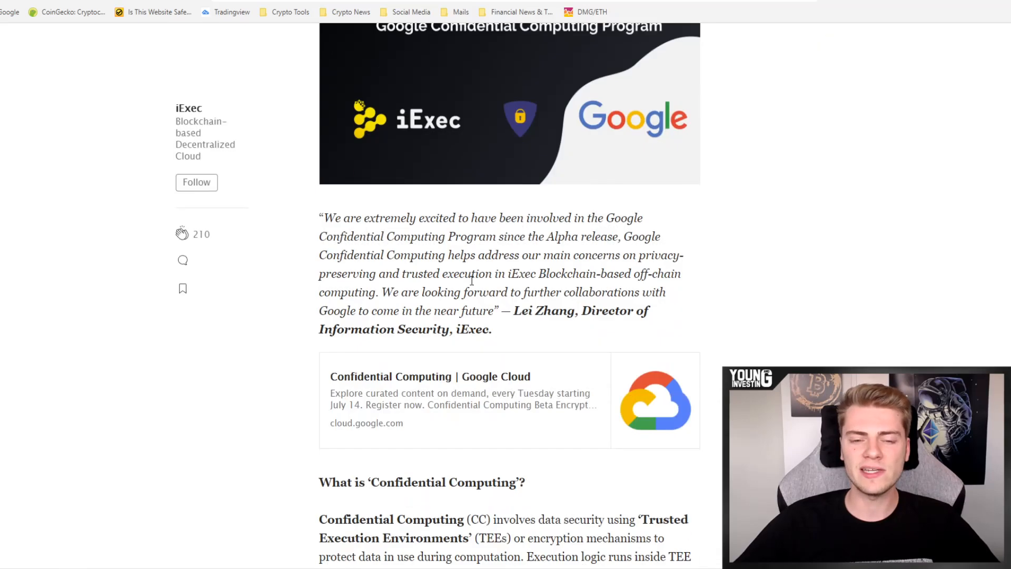
pyautogui.scroll(-3)
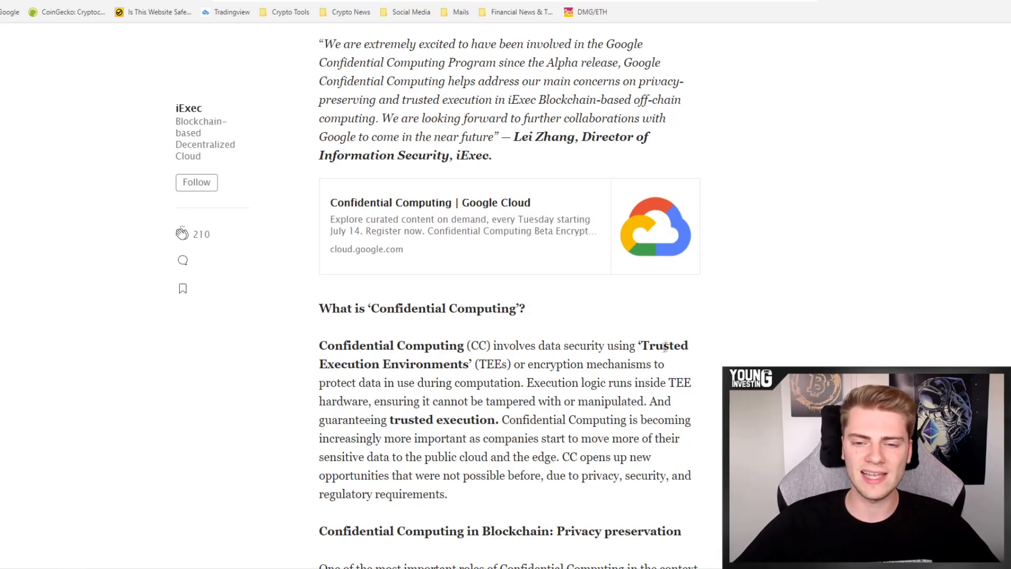
pyautogui.moveTo(643, 345); pyautogui.dragTo(508, 364)
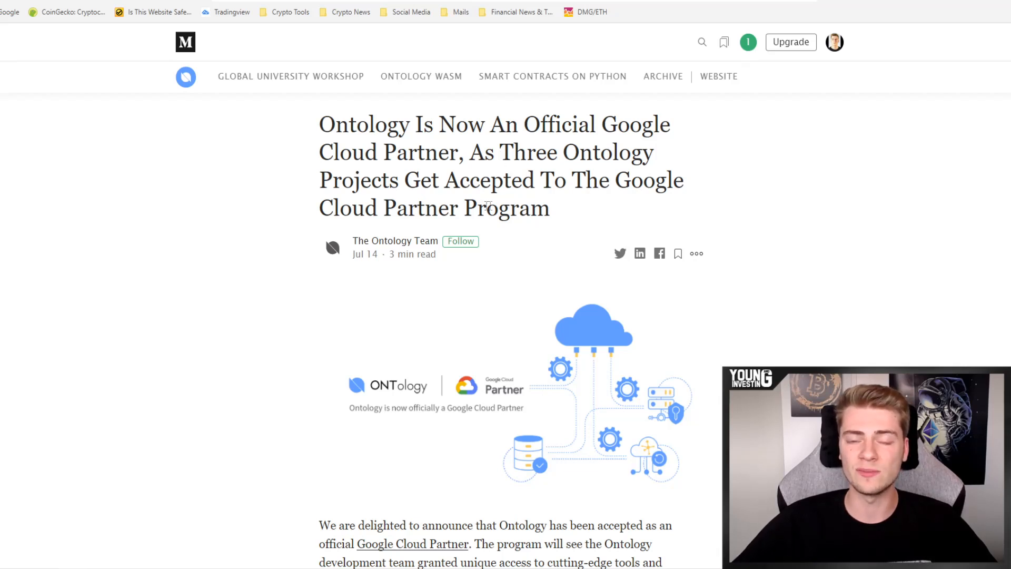
pyautogui.moveTo(535, 208)
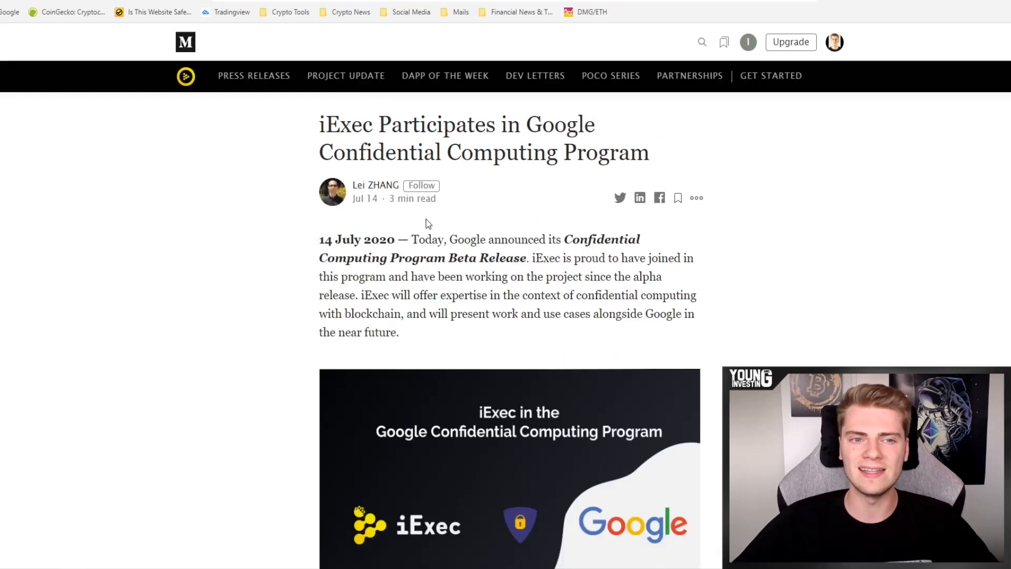
pyautogui.moveTo(487, 289)
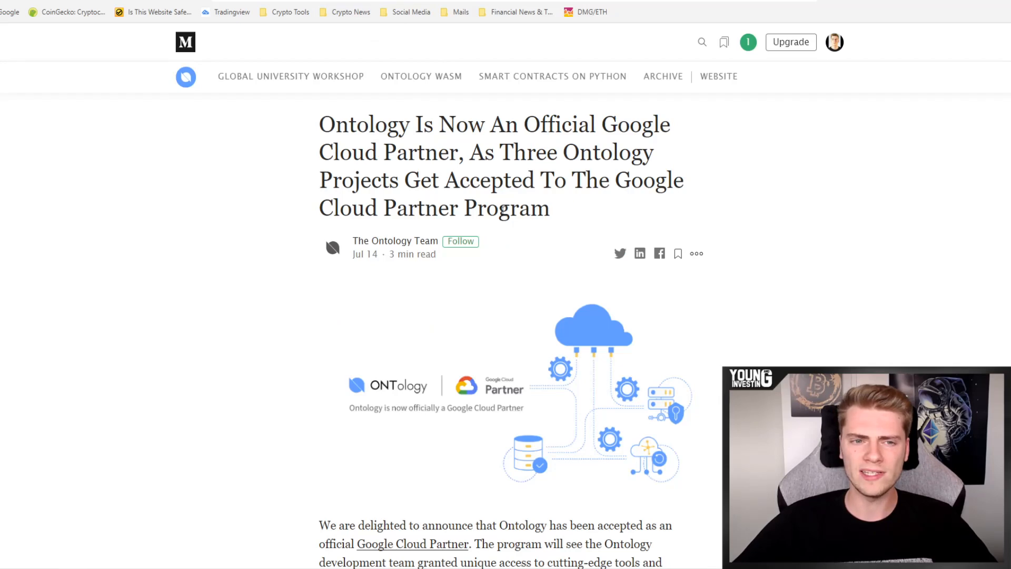
# Highlight the headline's three accepted projects, then scroll through Projects 1–3 and back.
pyautogui.scroll(-3)
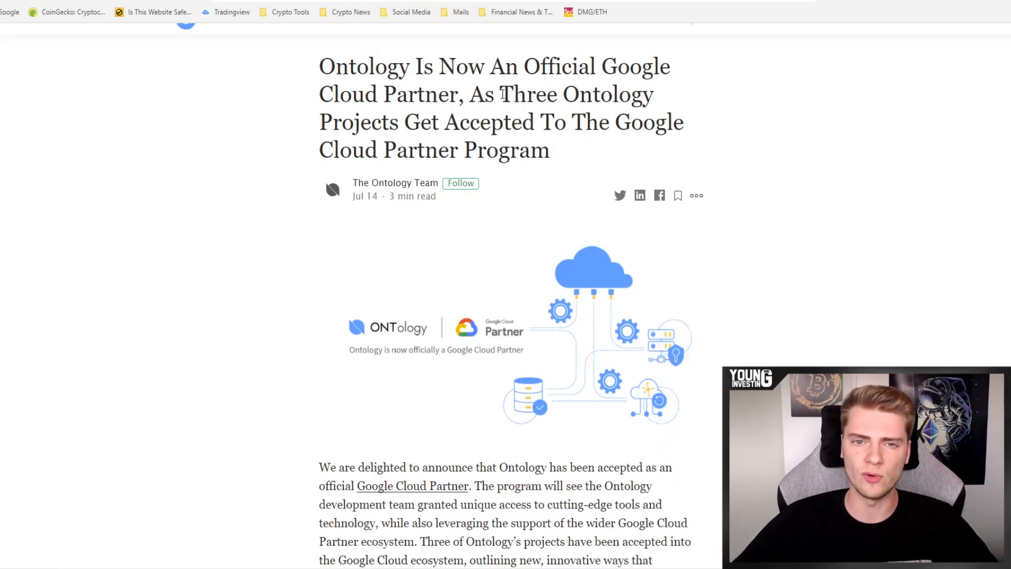
pyautogui.moveTo(500, 95); pyautogui.dragTo(549, 150)
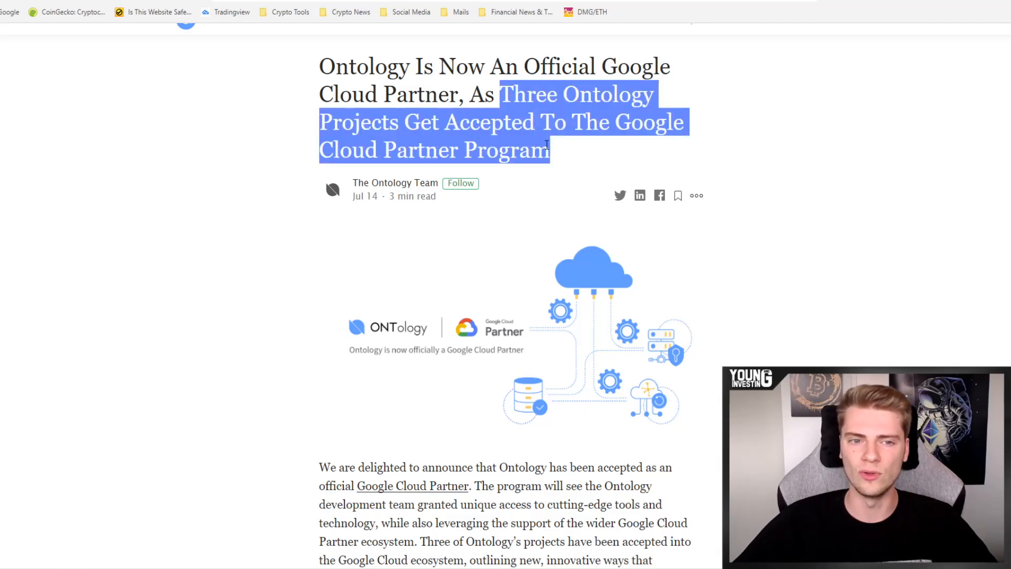
pyautogui.scroll(-3)
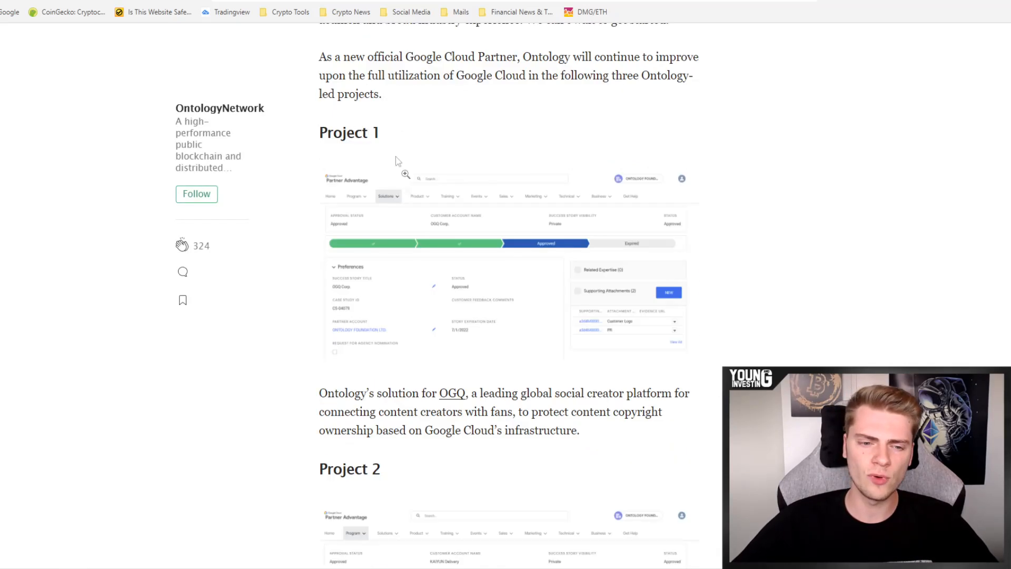
pyautogui.scroll(-3)
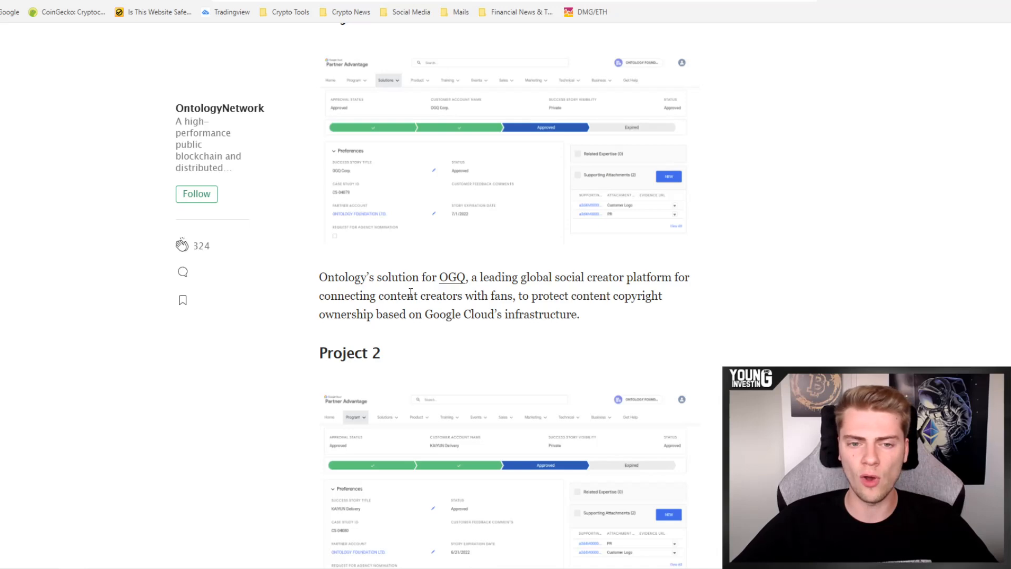
pyautogui.moveTo(632, 283)
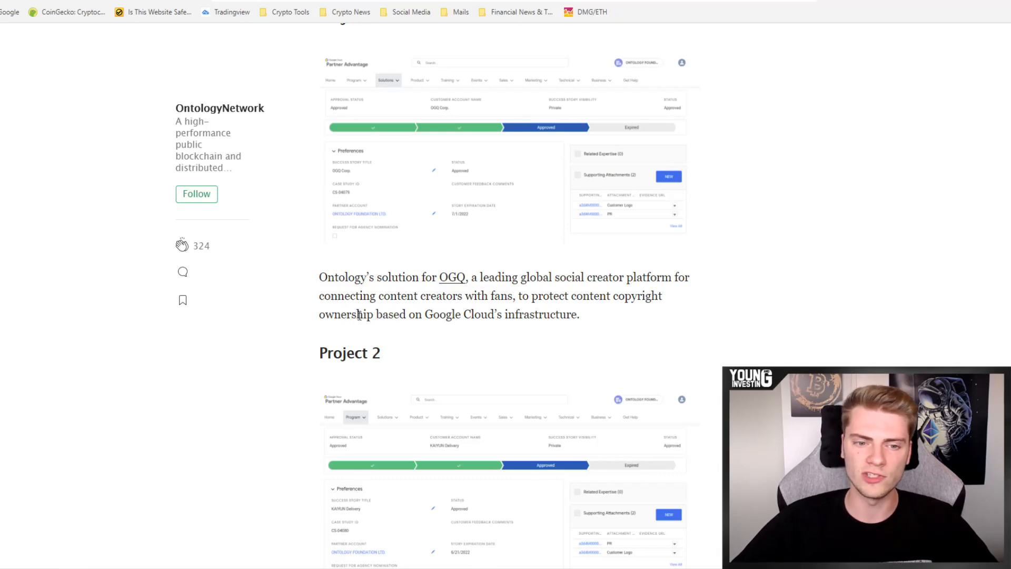
pyautogui.scroll(-3)
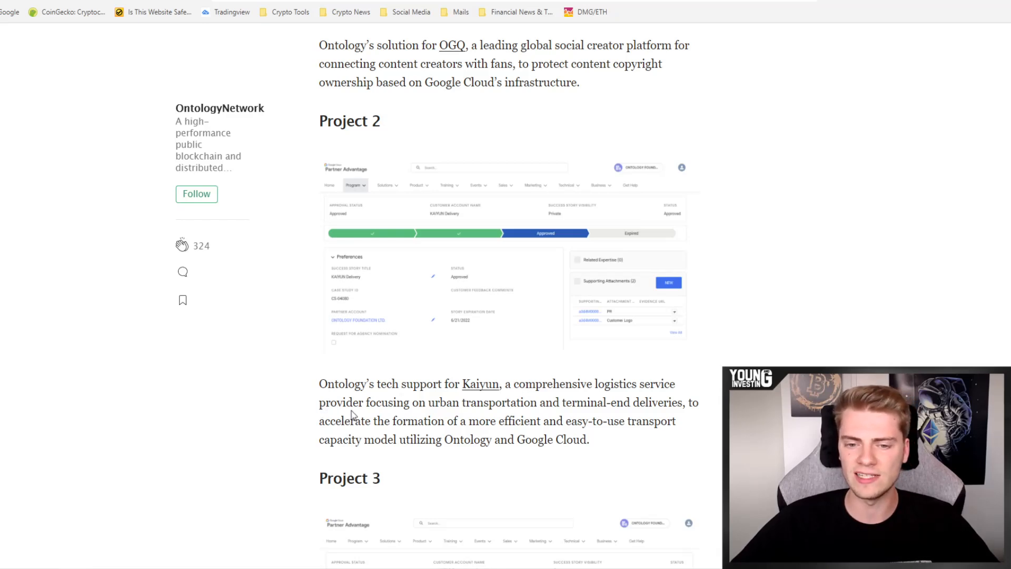
pyautogui.scroll(-3)
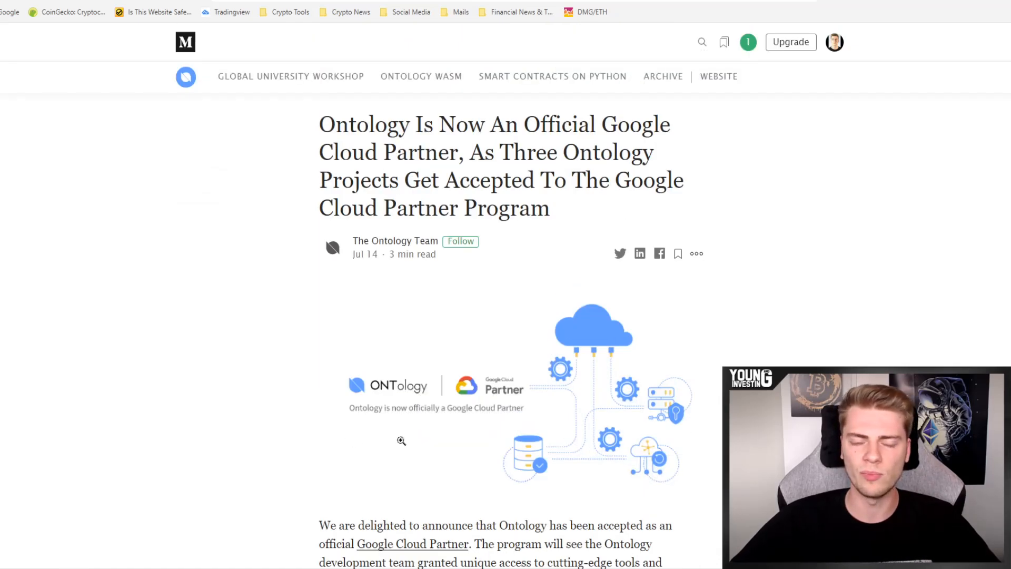
pyautogui.doubleClick(363, 124)
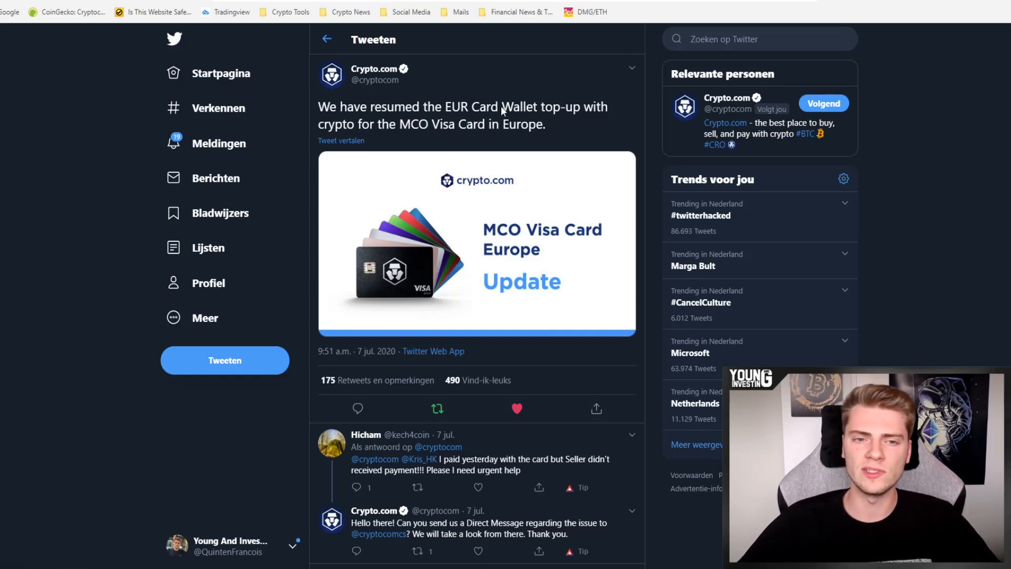
pyautogui.moveTo(517, 112)
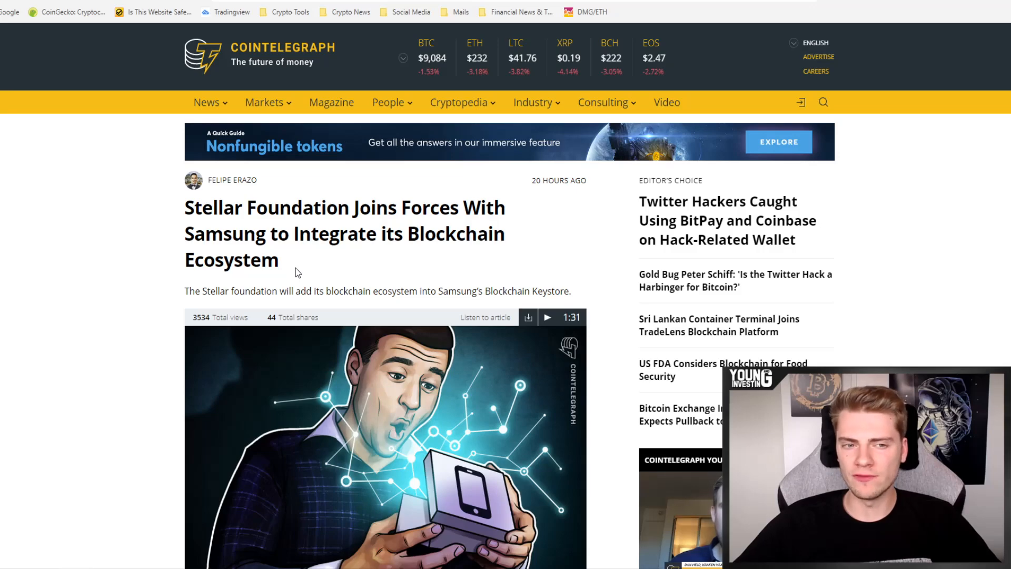
# Scroll through the quote, highlight 'Samsung Galaxy', and scroll back to the headline.
pyautogui.scroll(-3)
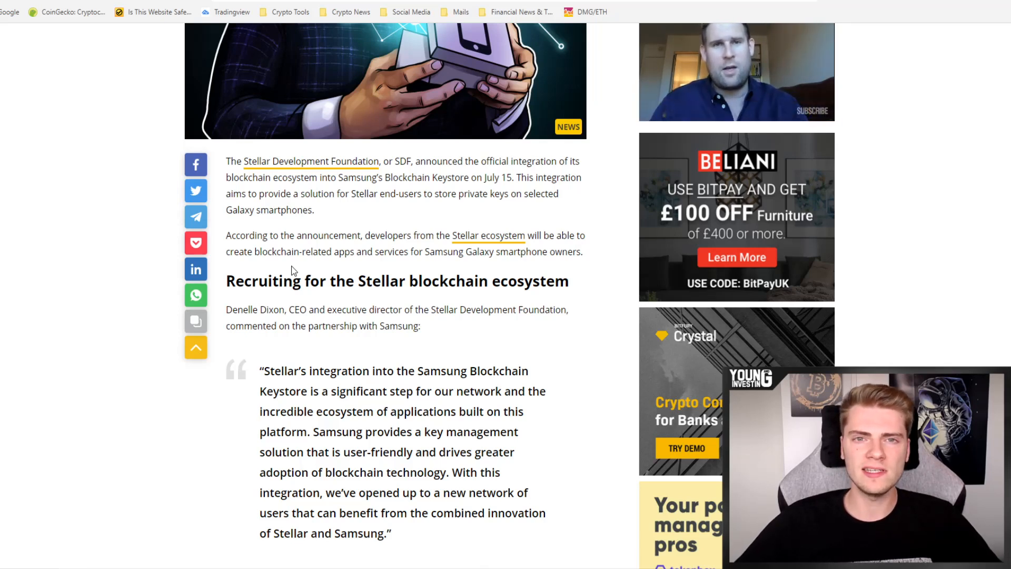
pyautogui.scroll(-3)
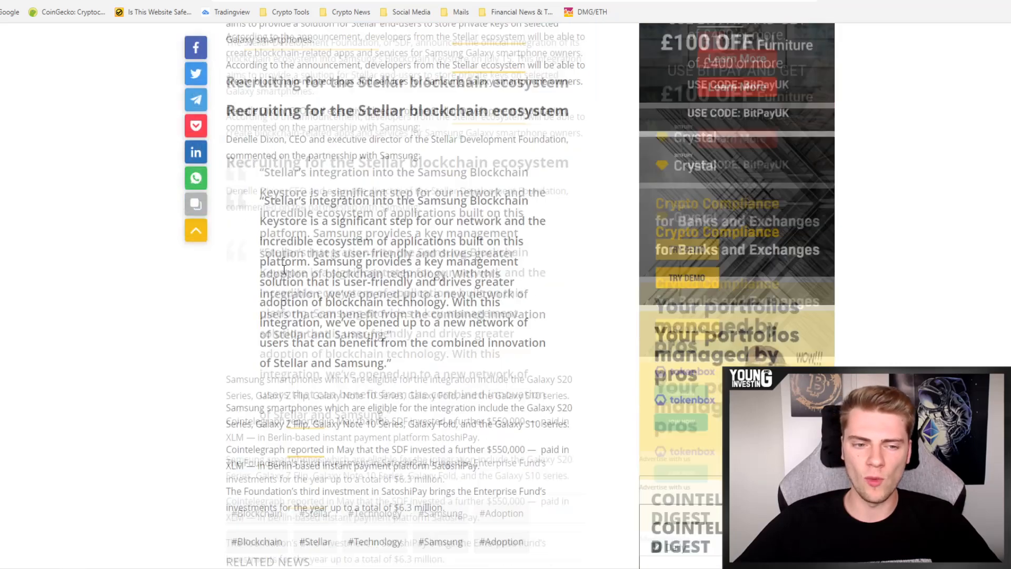
pyautogui.scroll(-3)
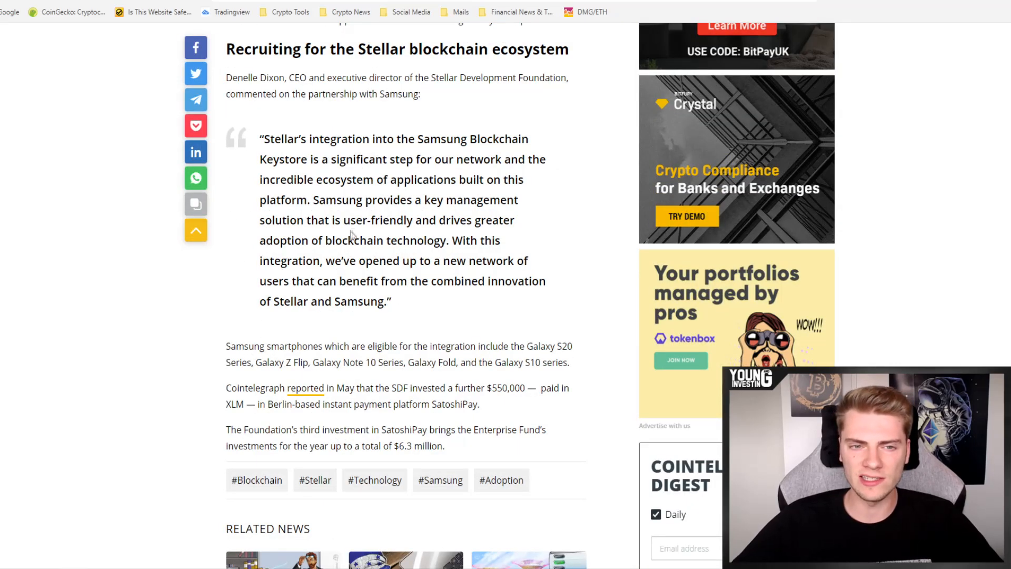
pyautogui.moveTo(313, 175)
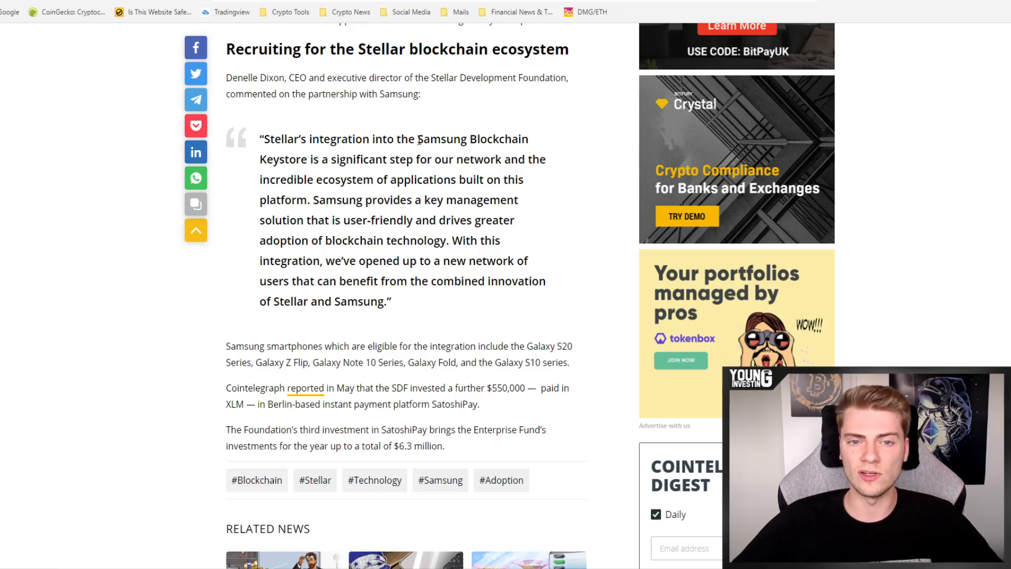
pyautogui.moveTo(419, 139); pyautogui.dragTo(308, 159)
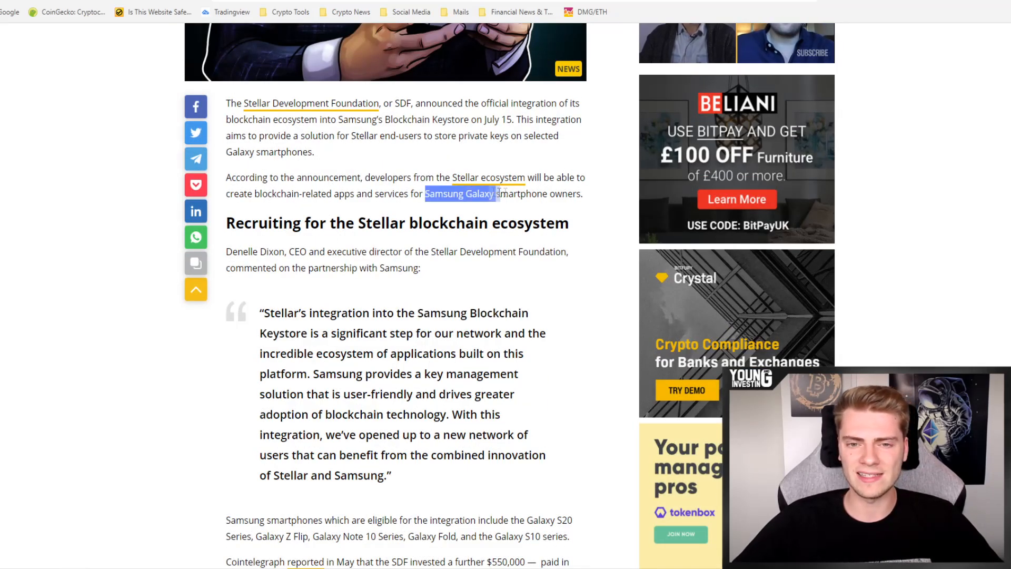
pyautogui.scroll(3)
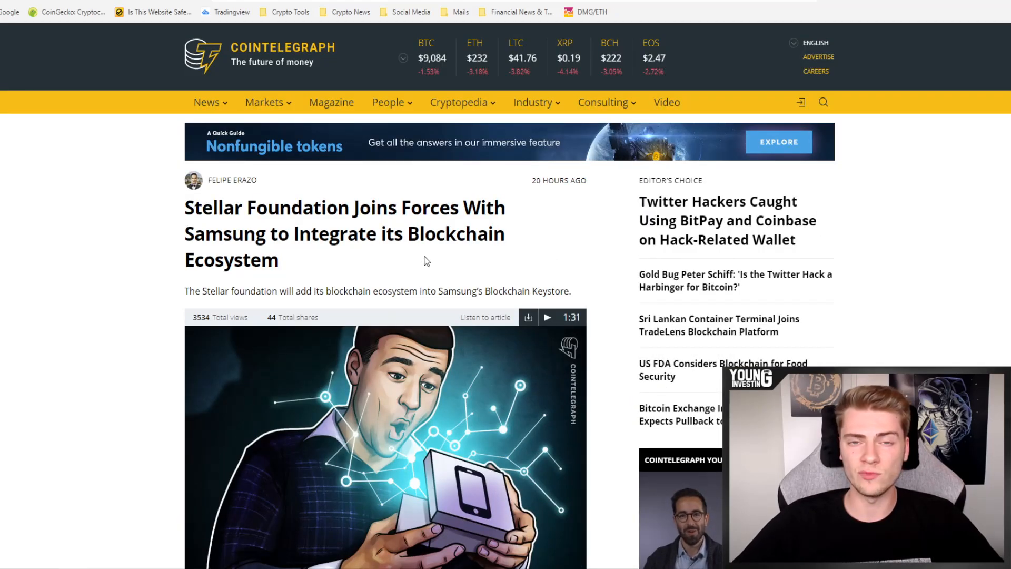
pyautogui.moveTo(379, 264)
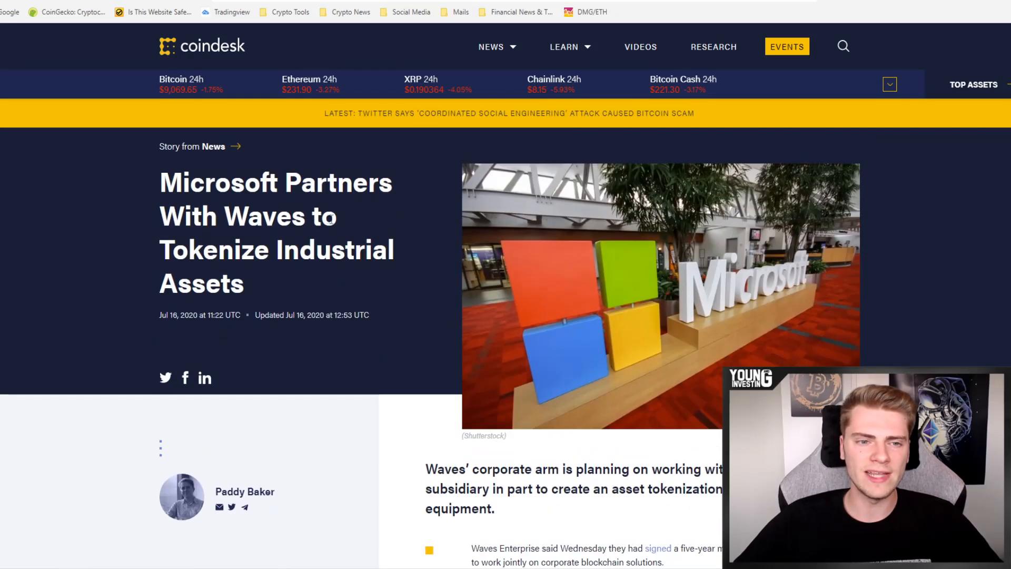
pyautogui.moveTo(289, 296)
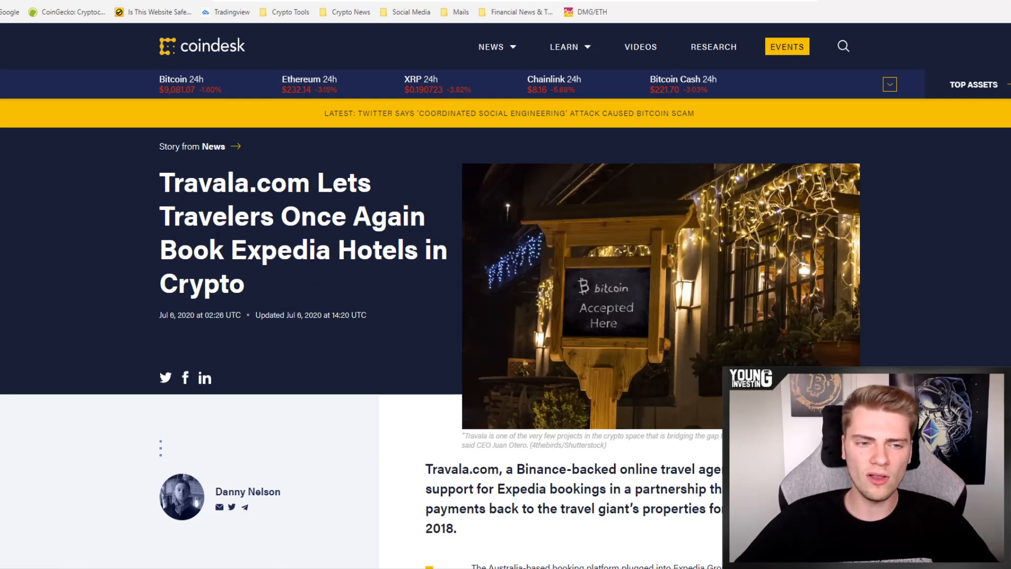
pyautogui.moveTo(320, 284)
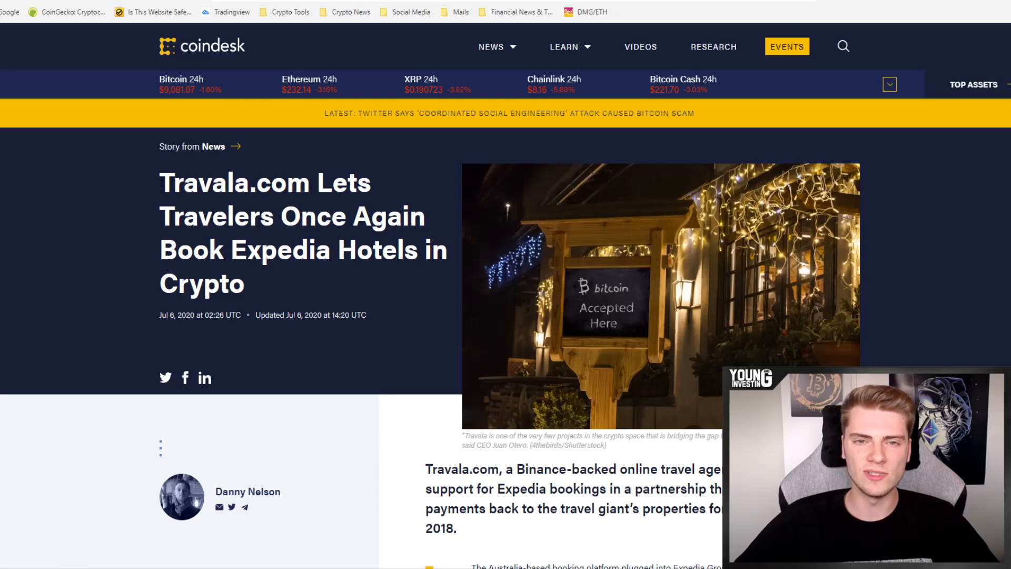
# Scroll the CoinDesk Travala.com article to its summary bullets and highlight a line.
pyautogui.scroll(-3)
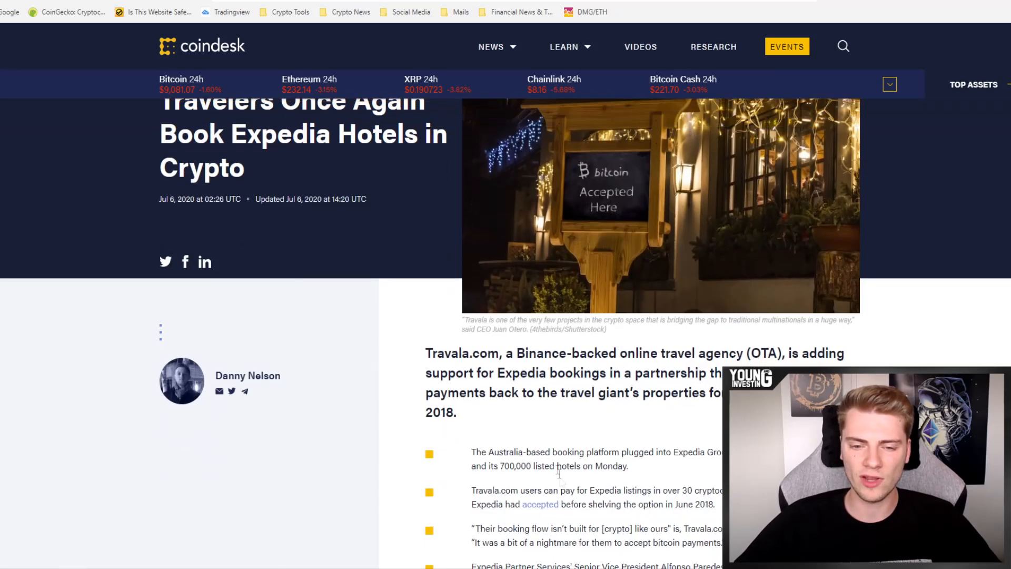
pyautogui.moveTo(500, 465); pyautogui.dragTo(556, 465)
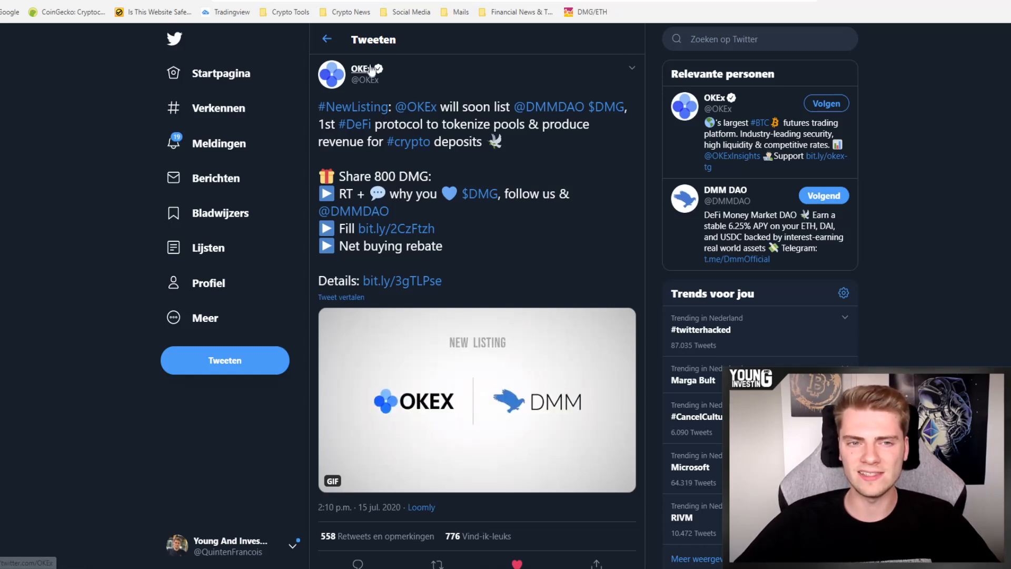
pyautogui.moveTo(415, 107)
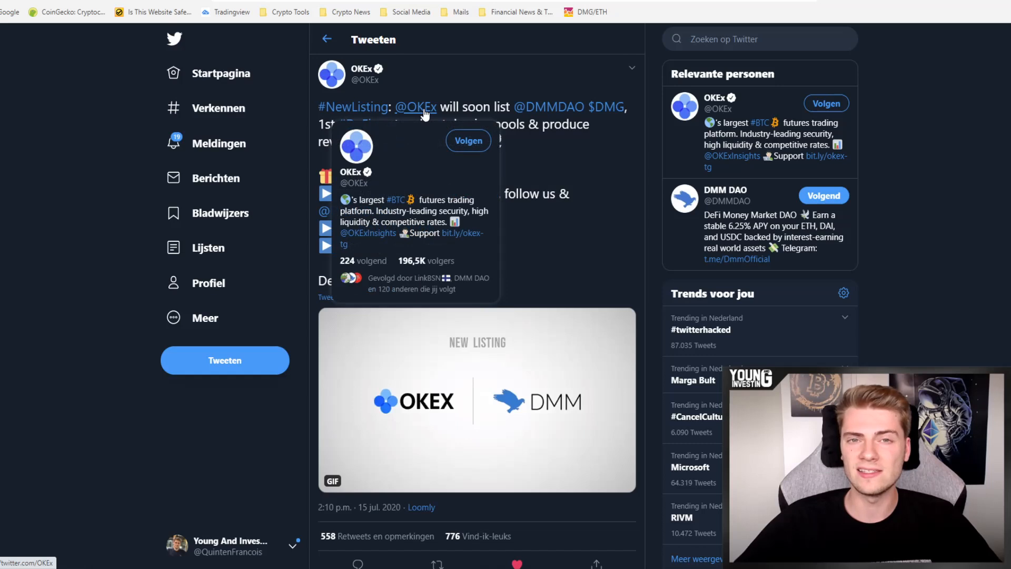
pyautogui.moveTo(427, 88)
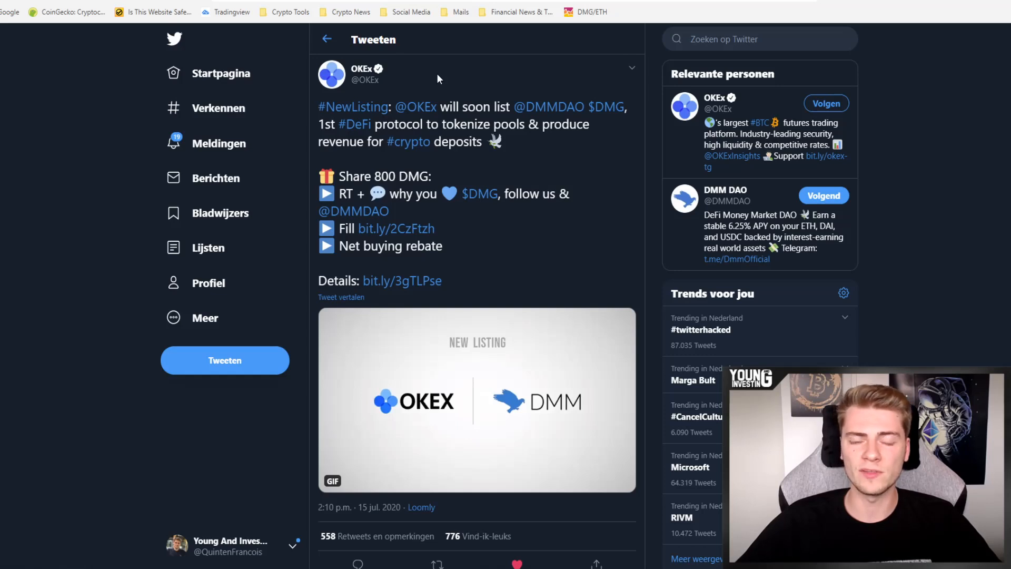
pyautogui.moveTo(441, 75)
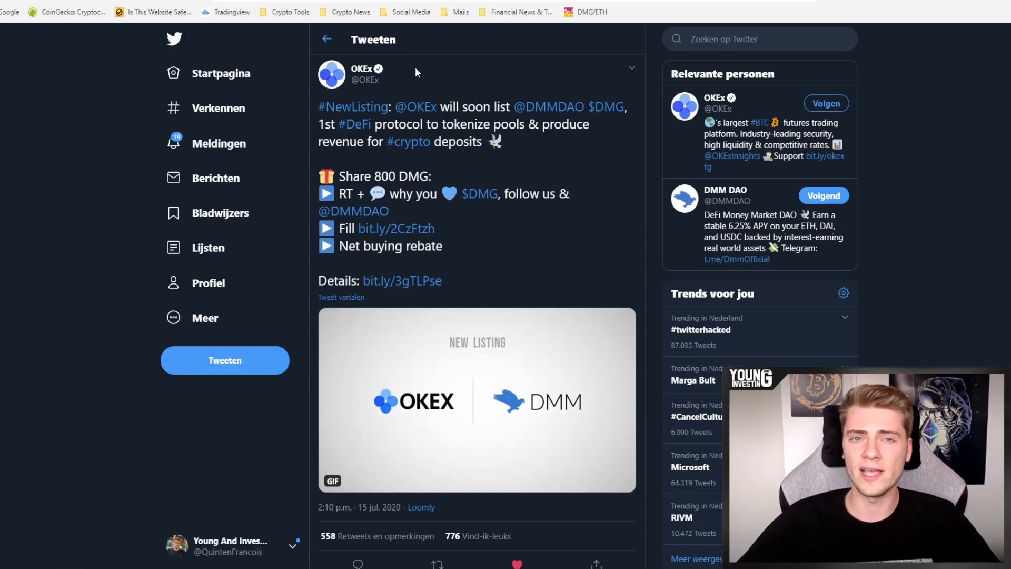
pyautogui.moveTo(364, 79)
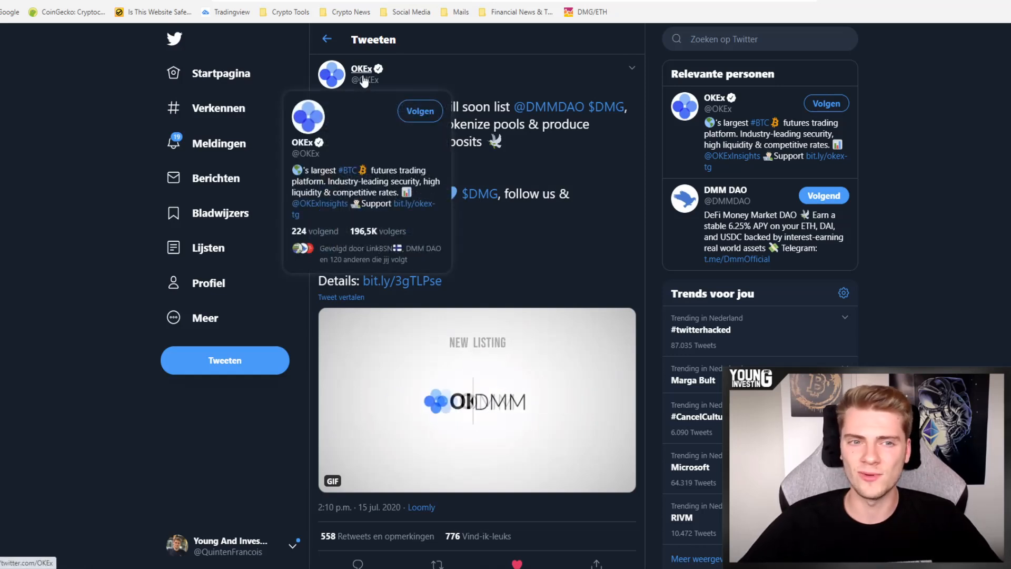
pyautogui.moveTo(480, 71)
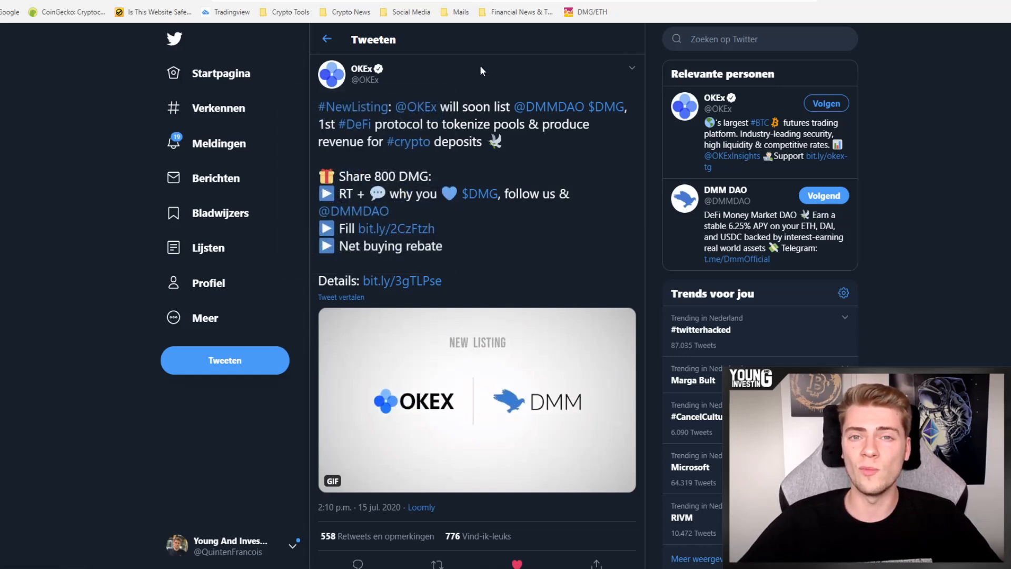